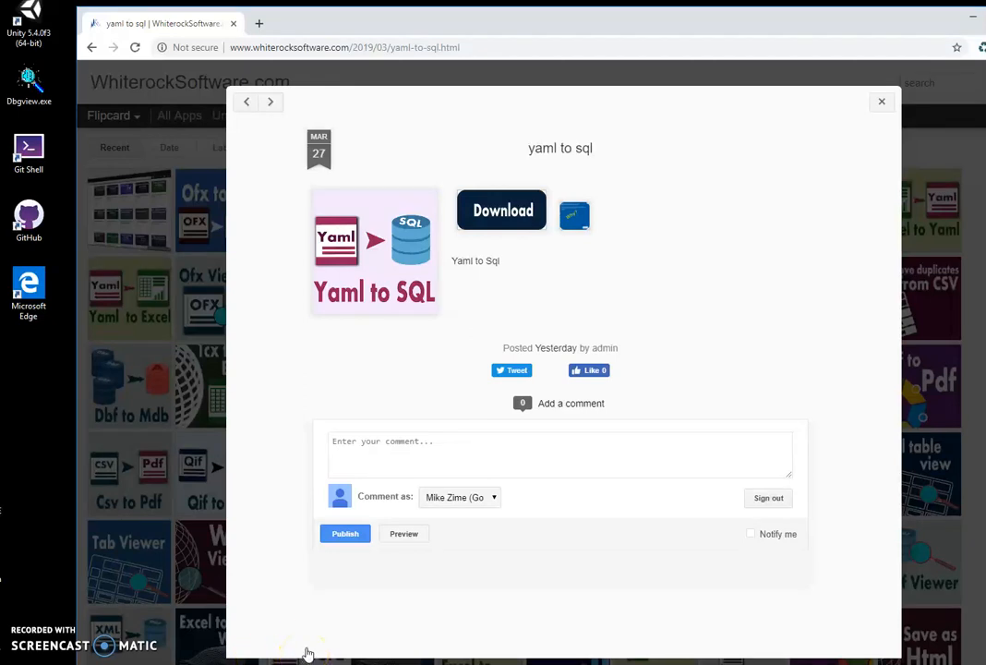
mouse_move(406, 334)
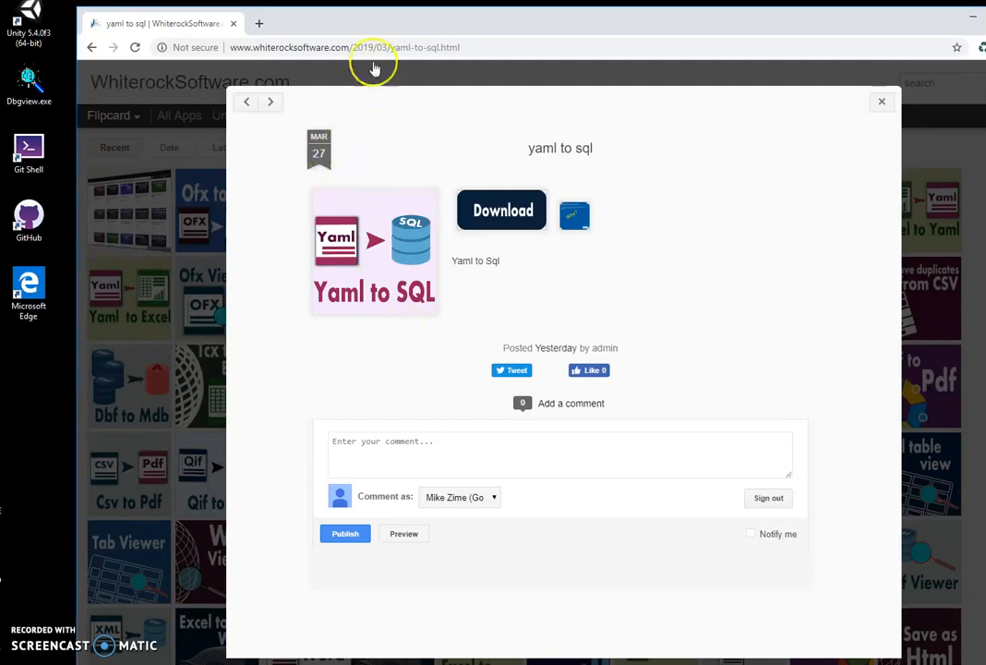
mouse_move(368, 57)
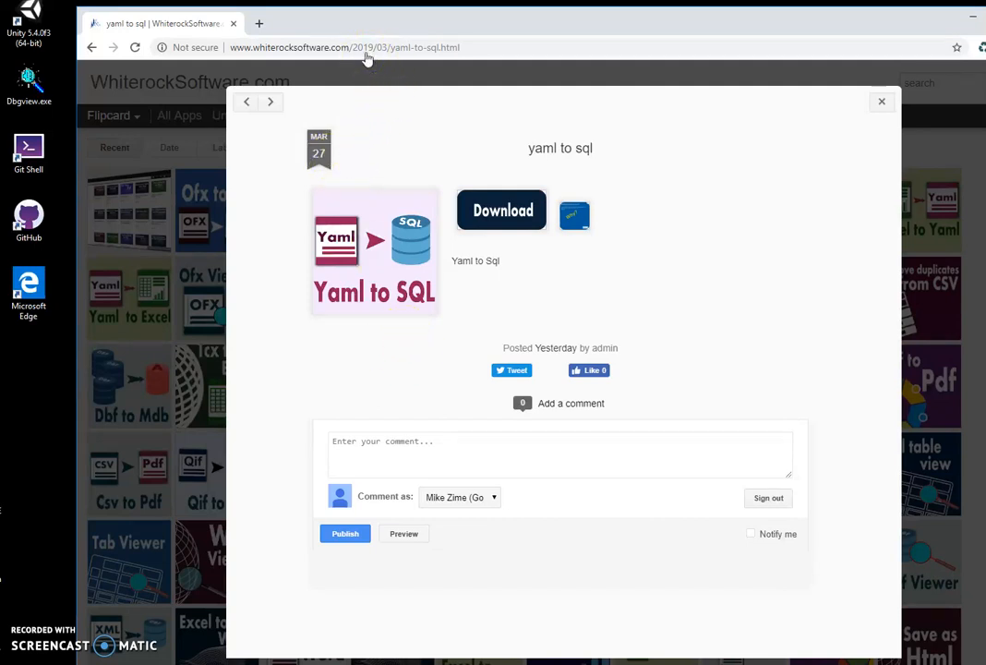
mouse_move(479, 247)
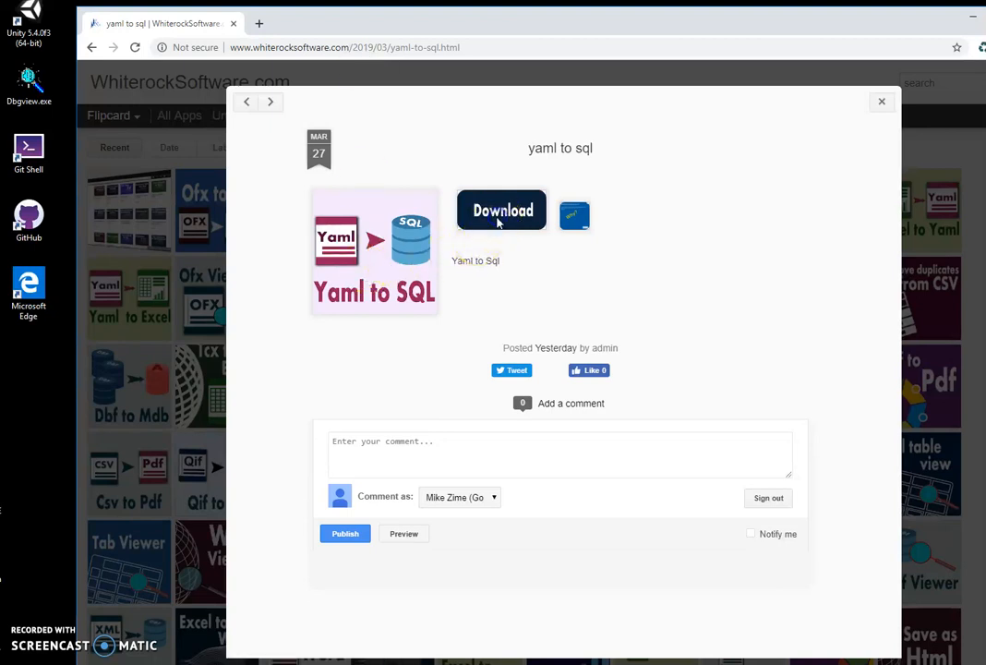
Download YamlToSqlSetup.zip and launch the YamlToSqlSetup.msi installer inside it.
left_click(502, 210)
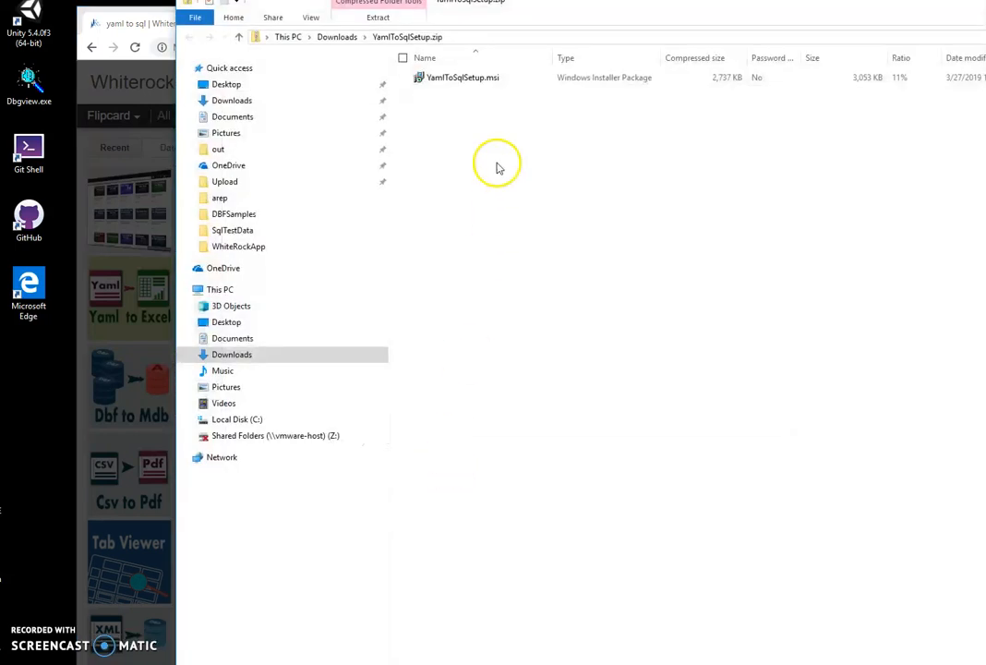
left_click(461, 77)
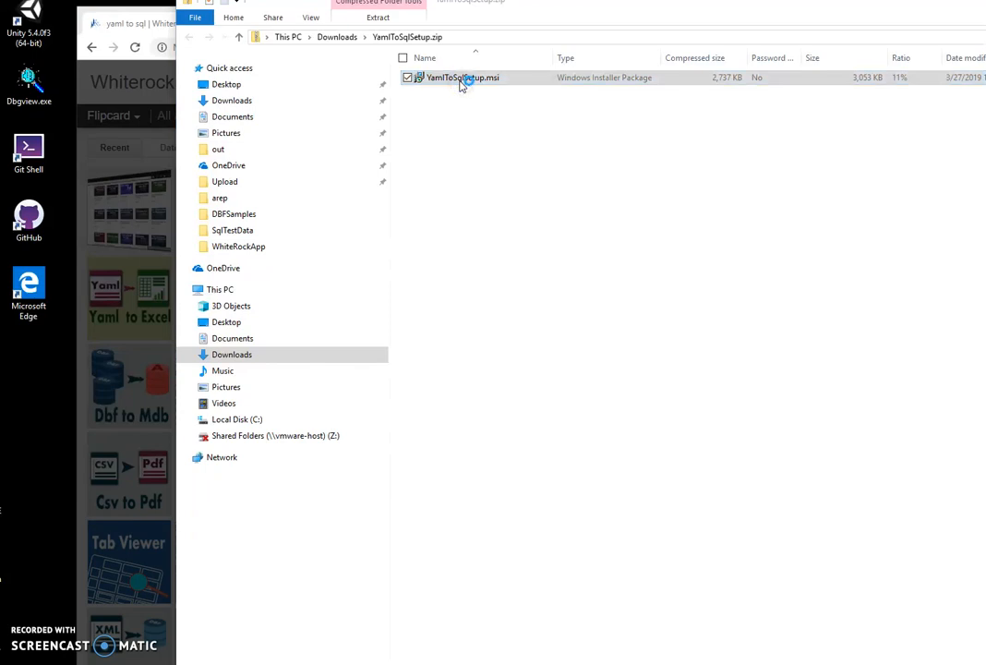
double_click(462, 78)
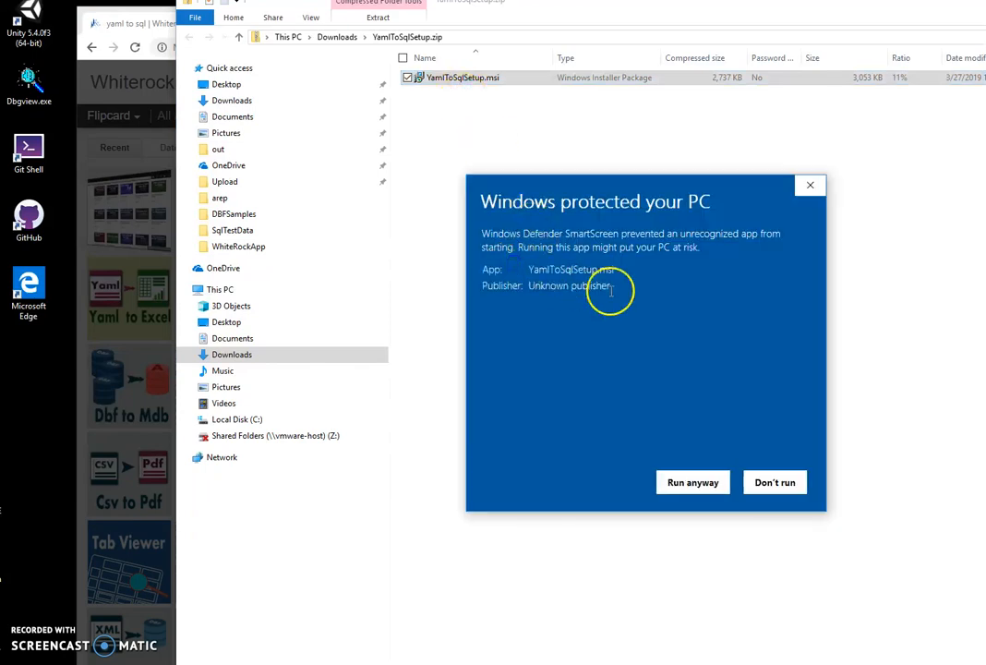
mouse_move(755, 172)
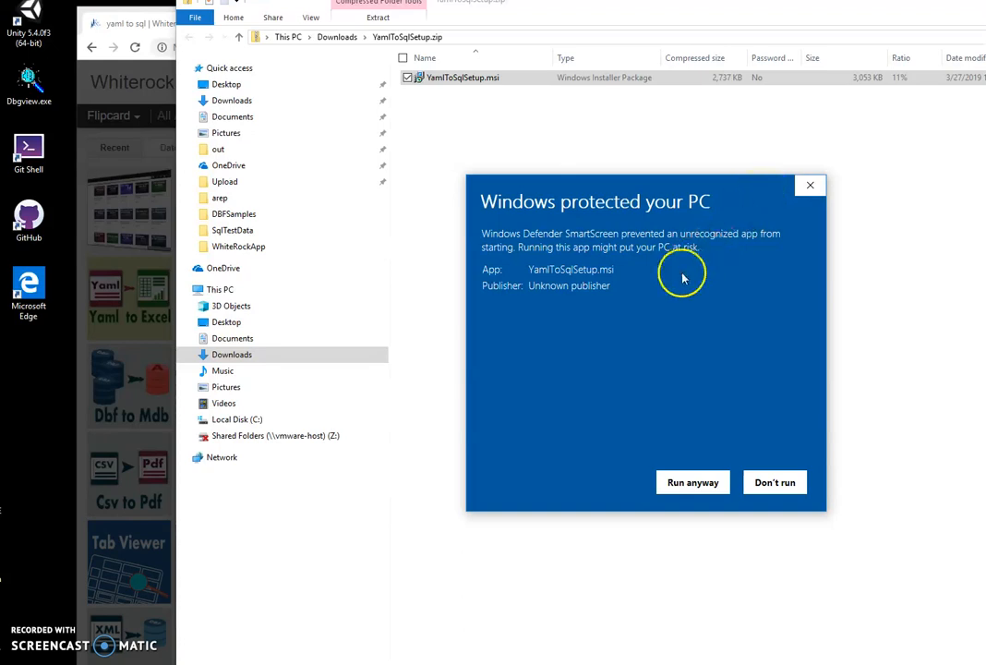
mouse_move(686, 475)
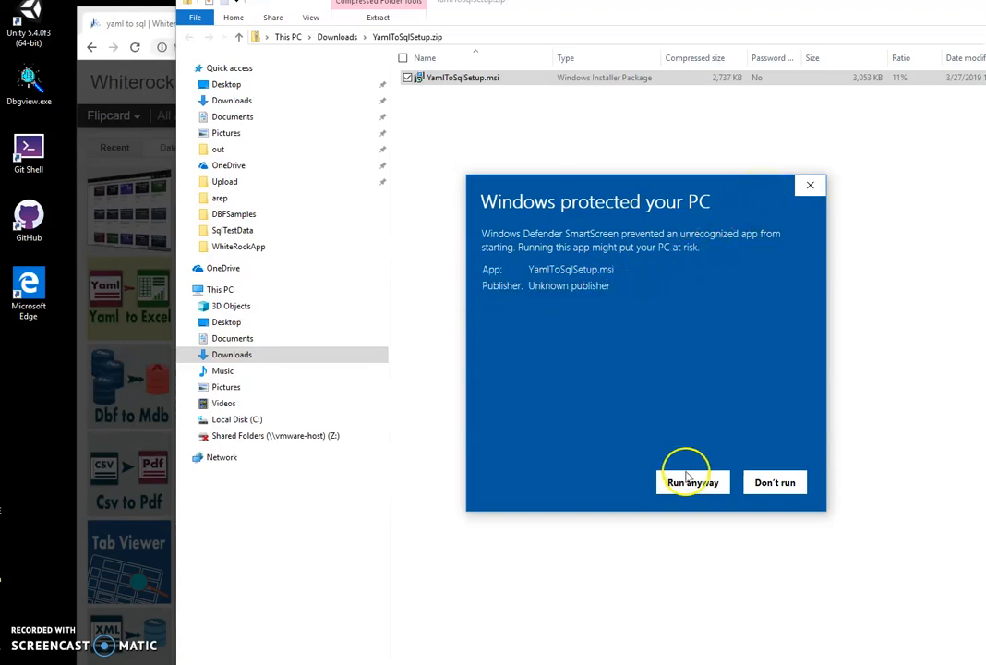
Bypass the SmartScreen warning and run the YamlToSql setup wizard through to Finish.
left_click(691, 482)
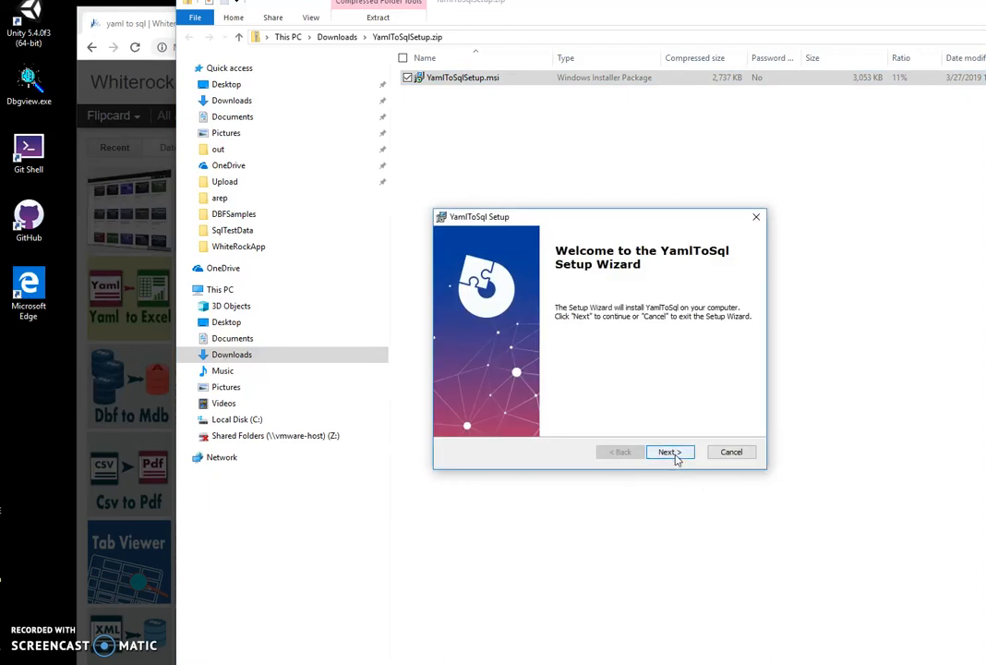
left_click(668, 451)
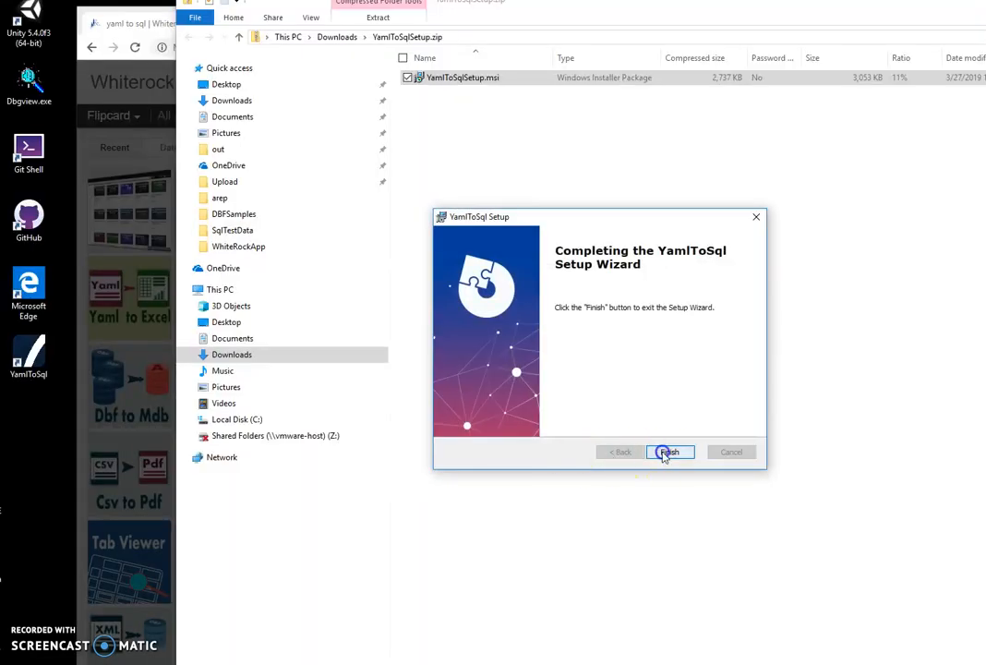
left_click(668, 451)
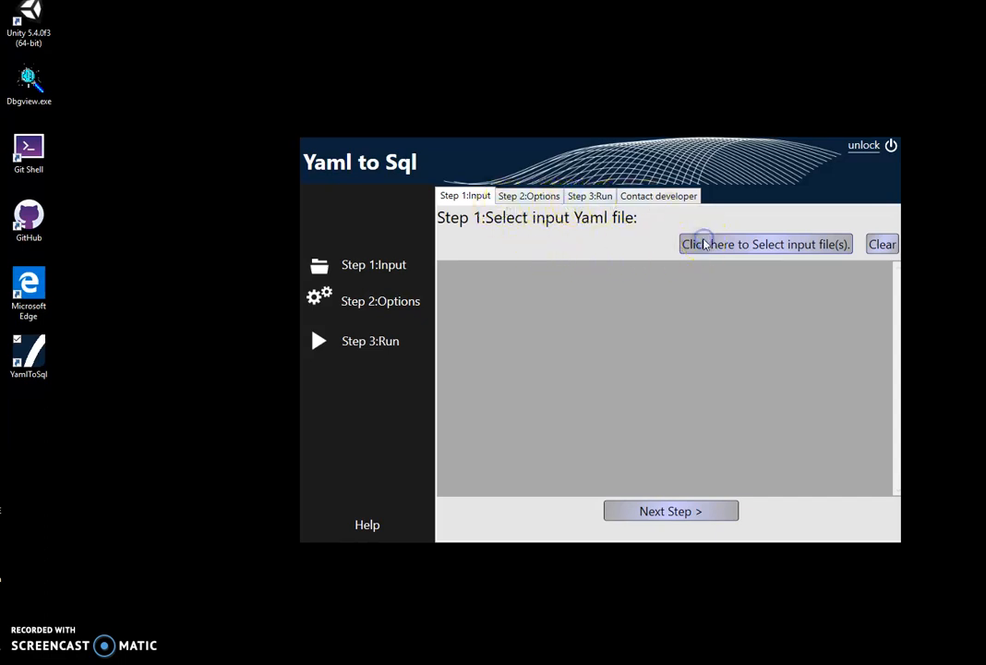
Select States.yaml from Documents as the input file and advance to Step 2: Options.
left_click(765, 244)
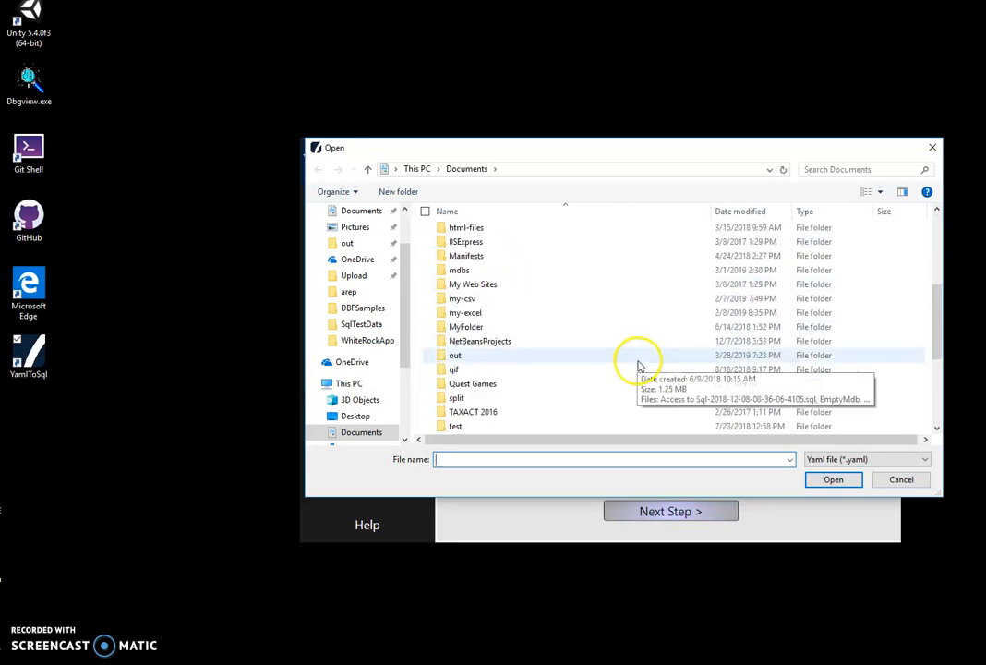
scroll("down", 3)
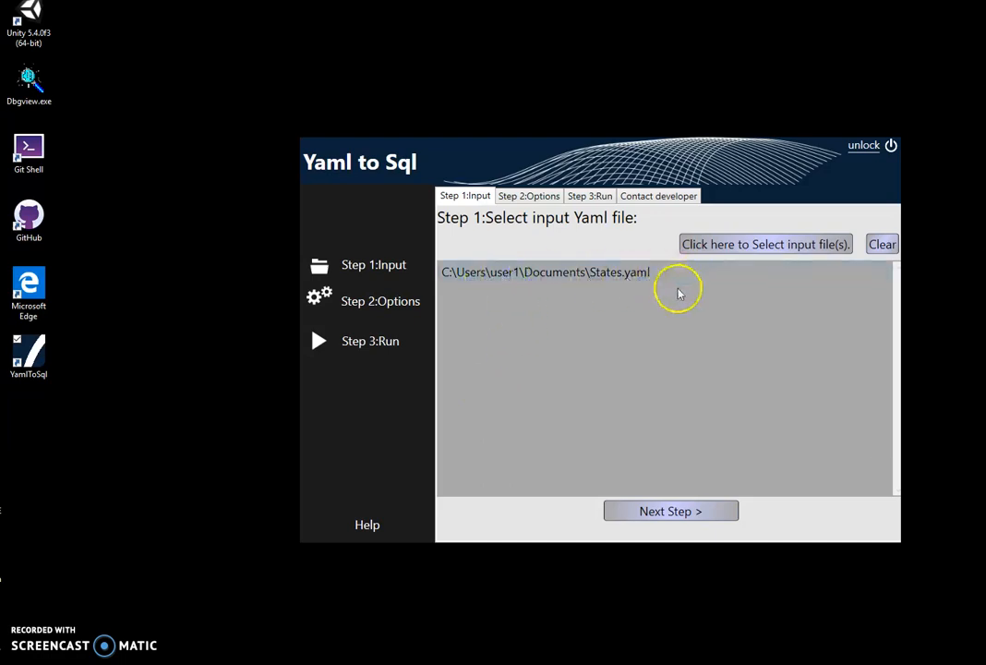
mouse_move(670, 510)
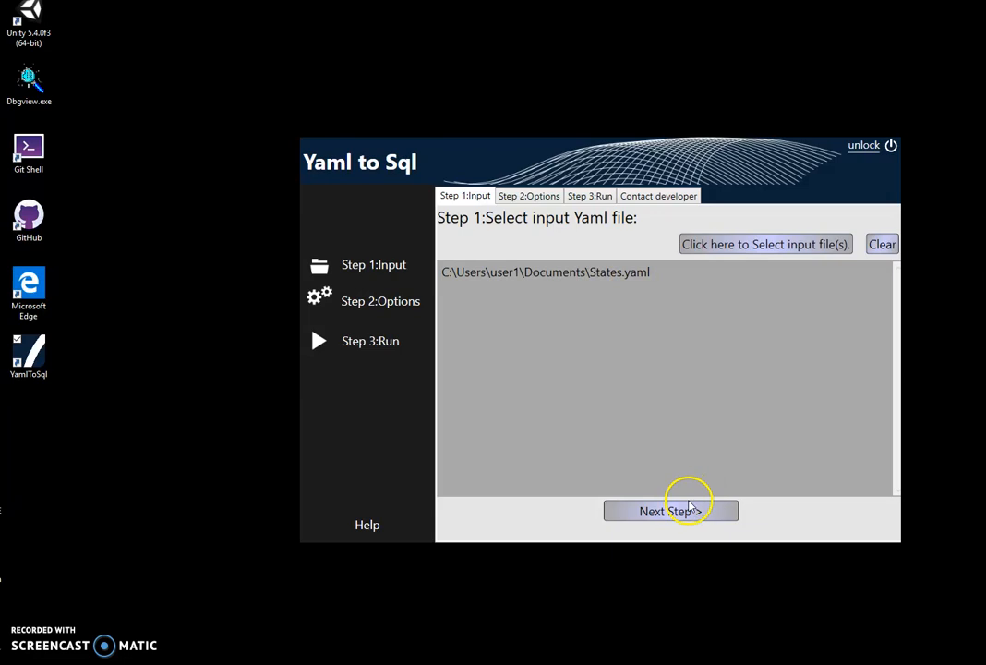
left_click(671, 511)
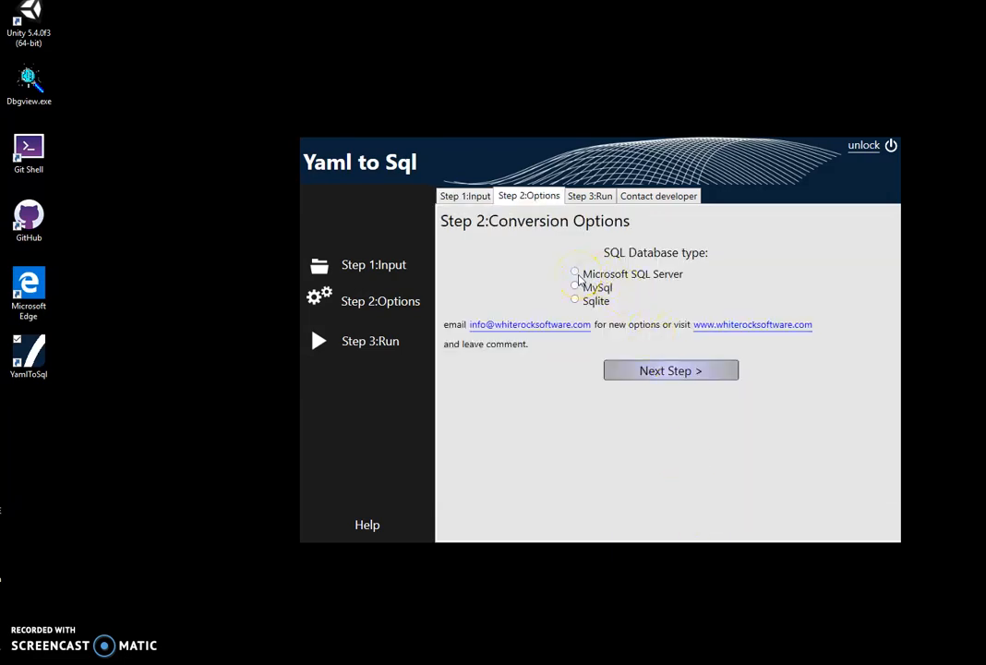
Choose Microsoft SQL Server as the database type and advance to Step 3: Run.
left_click(574, 302)
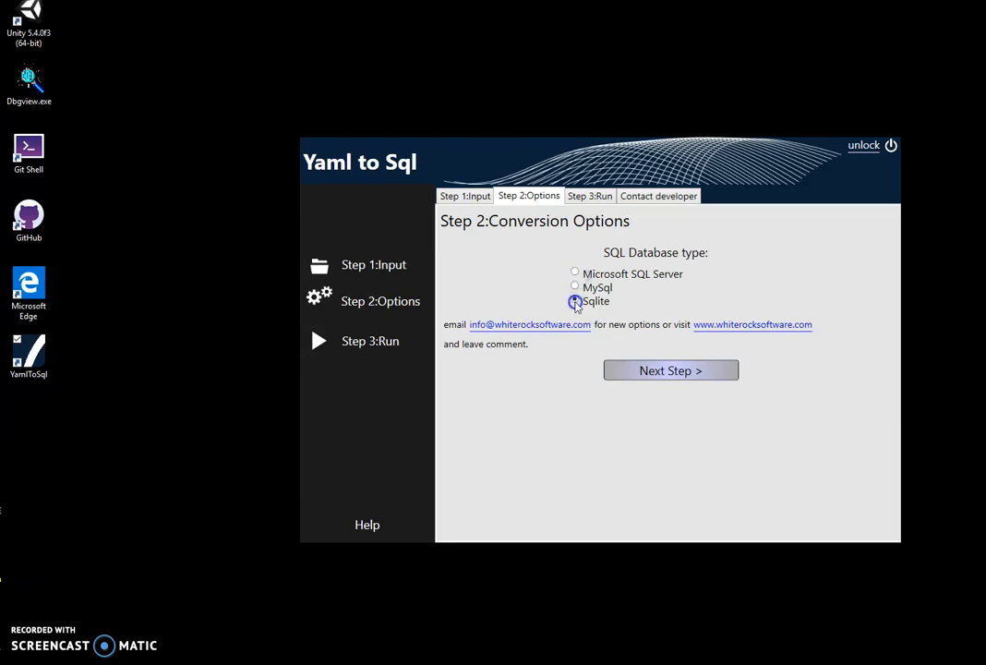
left_click(574, 274)
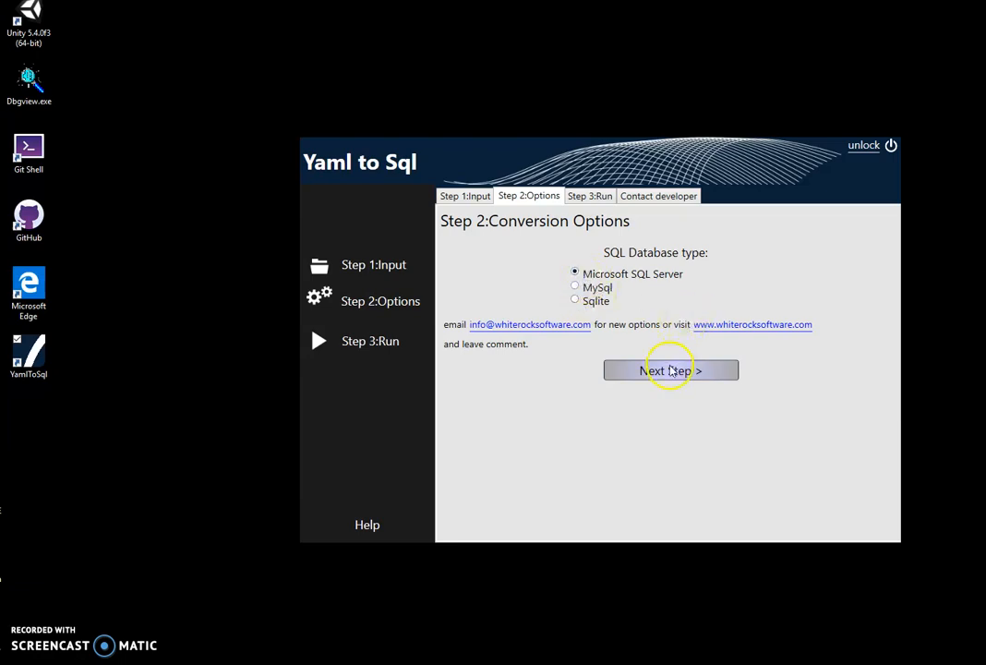
left_click(671, 370)
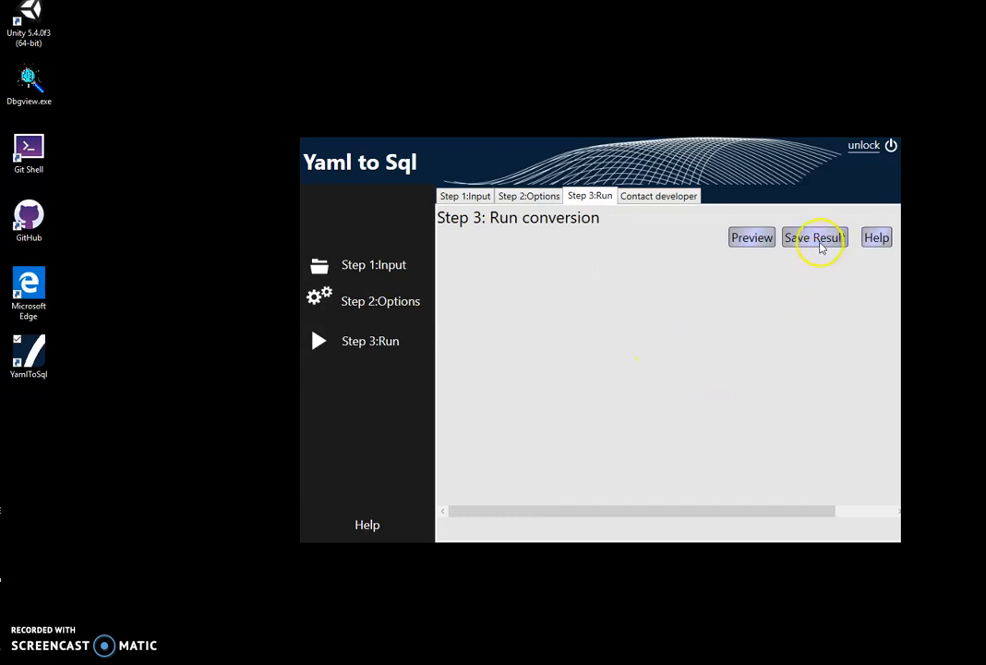
Preview and scroll through the States table SQL script, then choose Save Result.
left_click(752, 237)
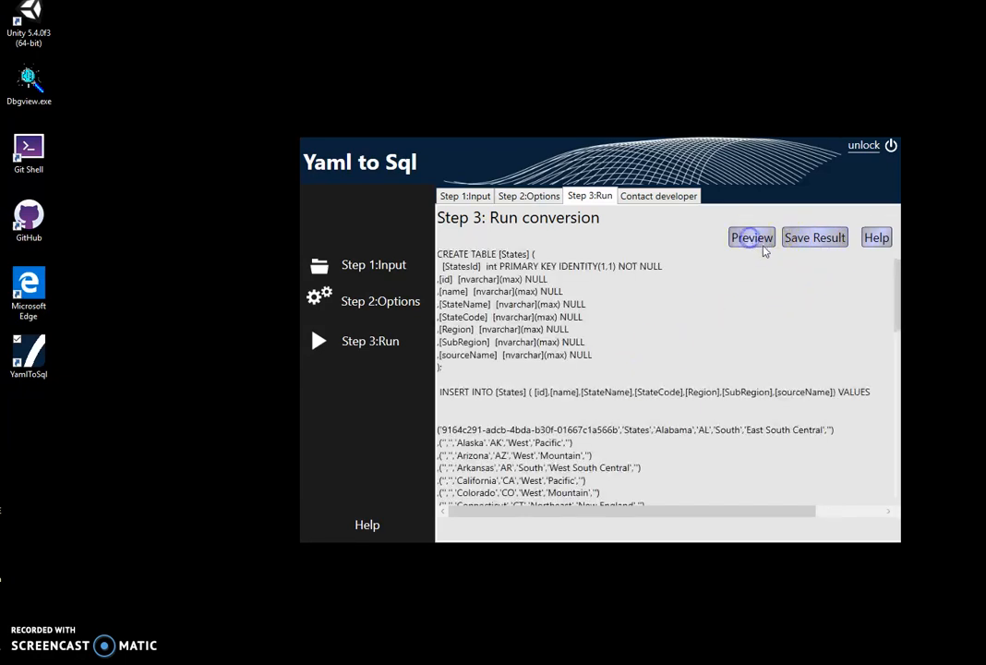
scroll("down", 3)
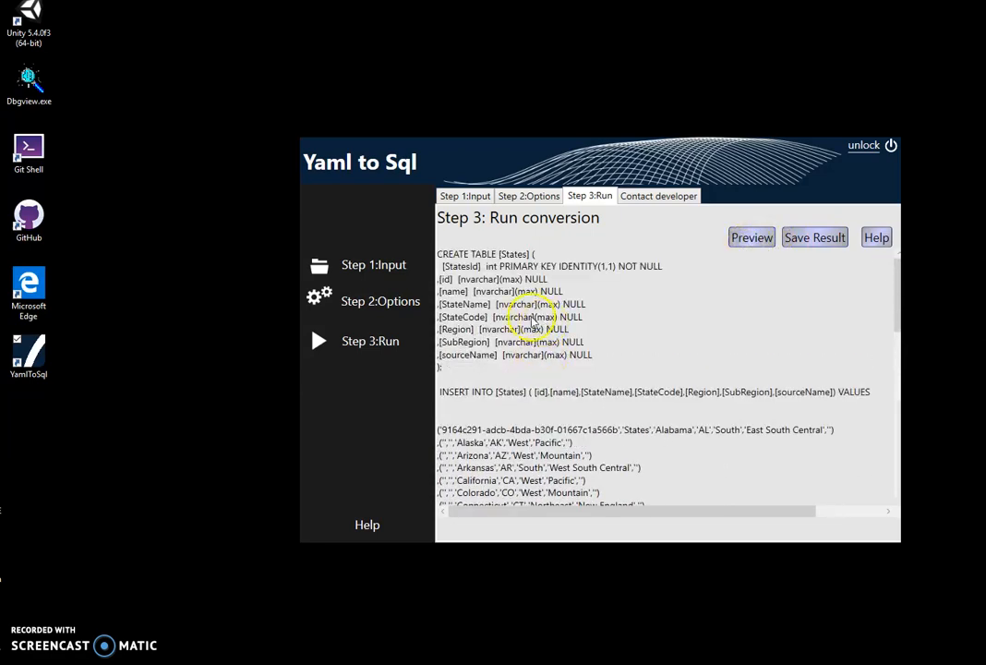
scroll("down", 3)
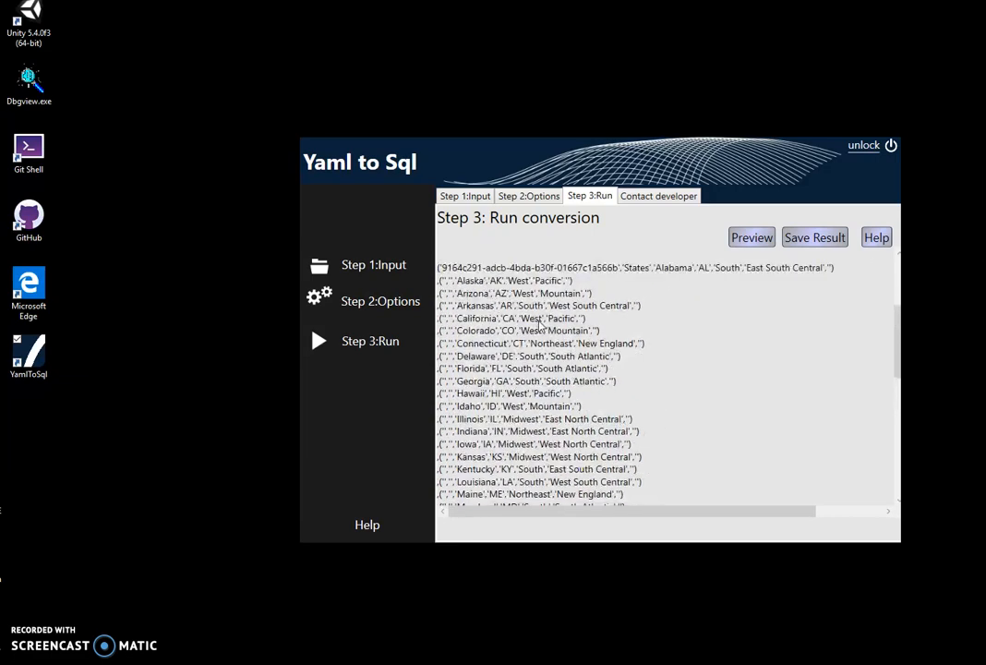
left_click(750, 237)
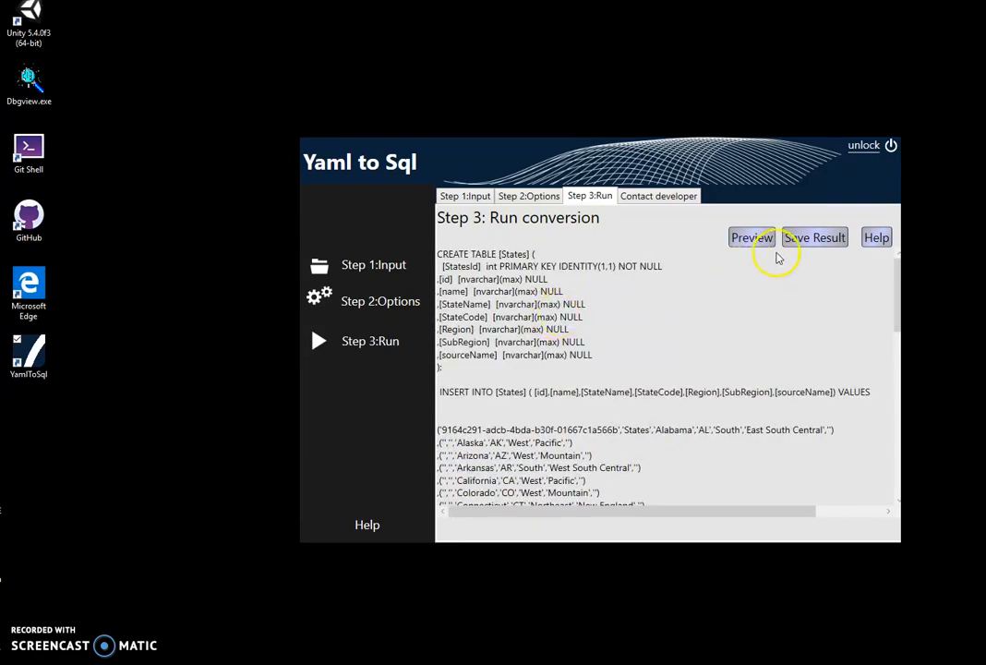
left_click(815, 237)
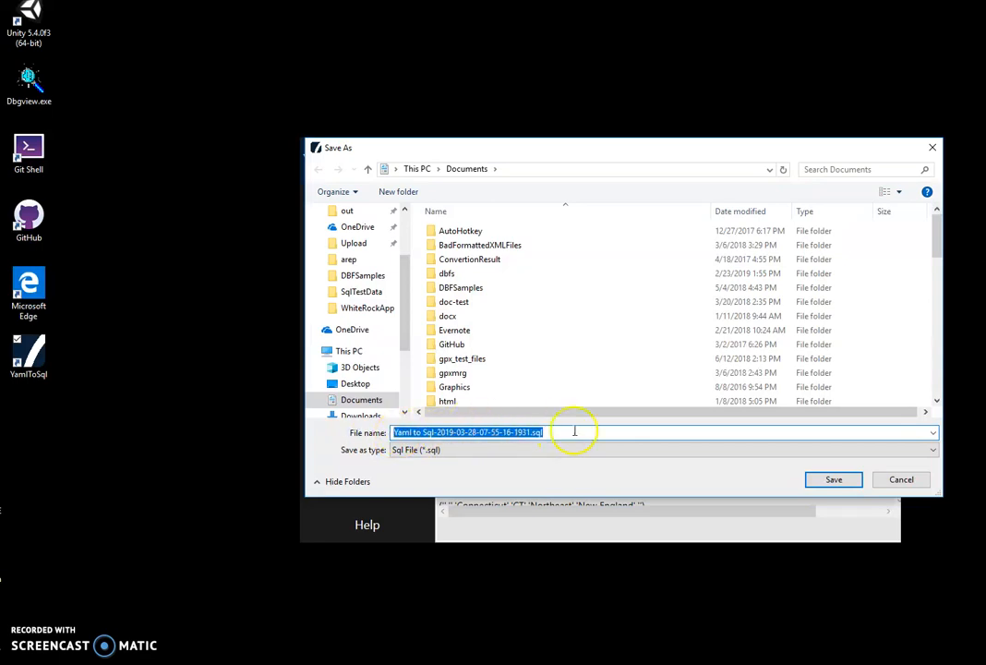
Save the .sql script under its suggested name and open it in Notepad from Recent files.
left_click(831, 479)
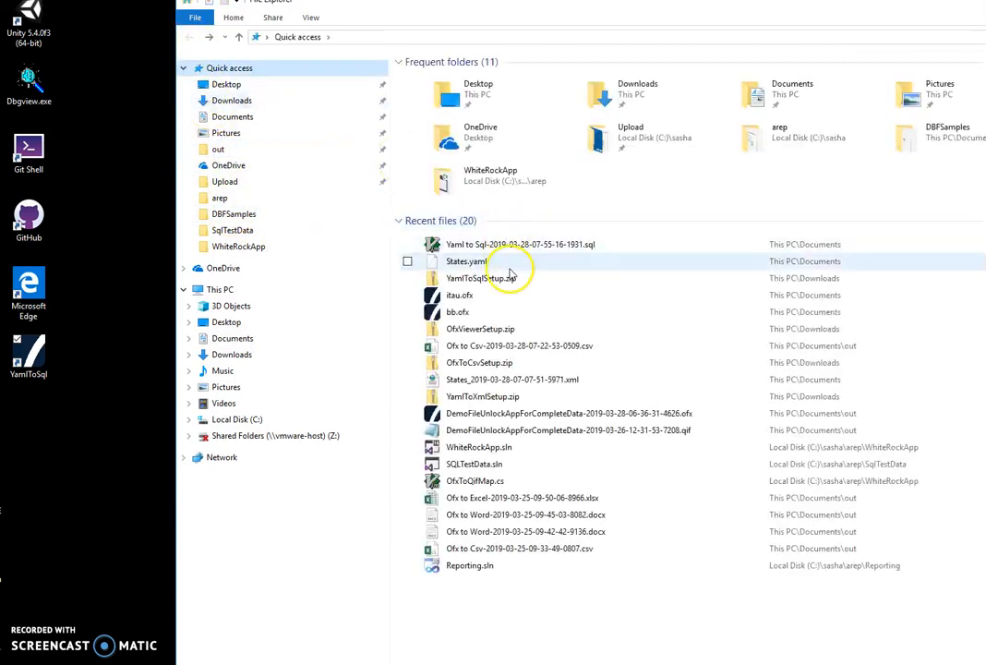
right_click(520, 244)
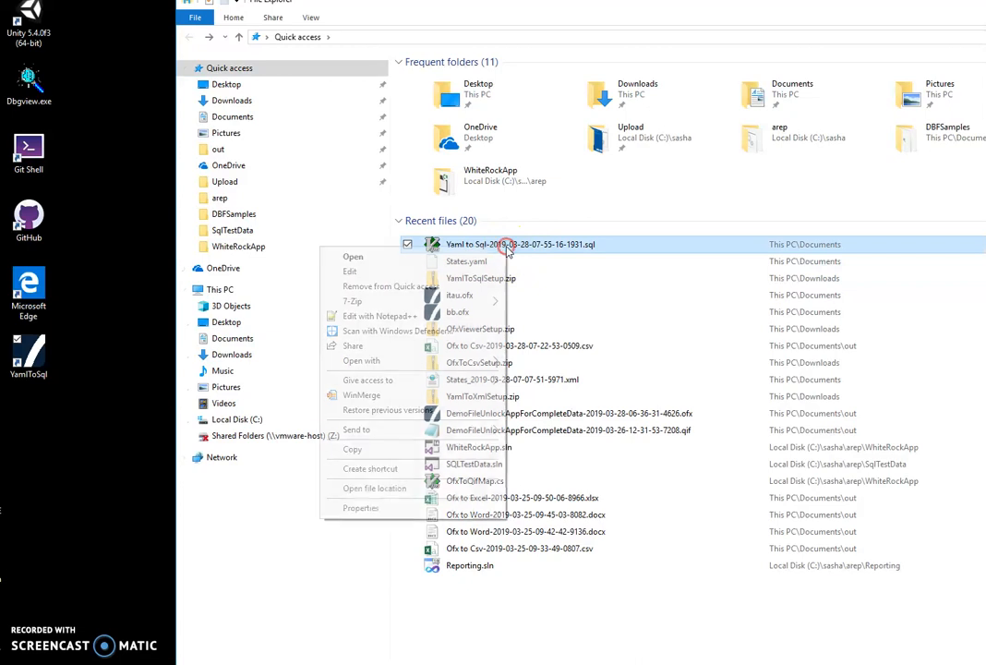
left_click(353, 255)
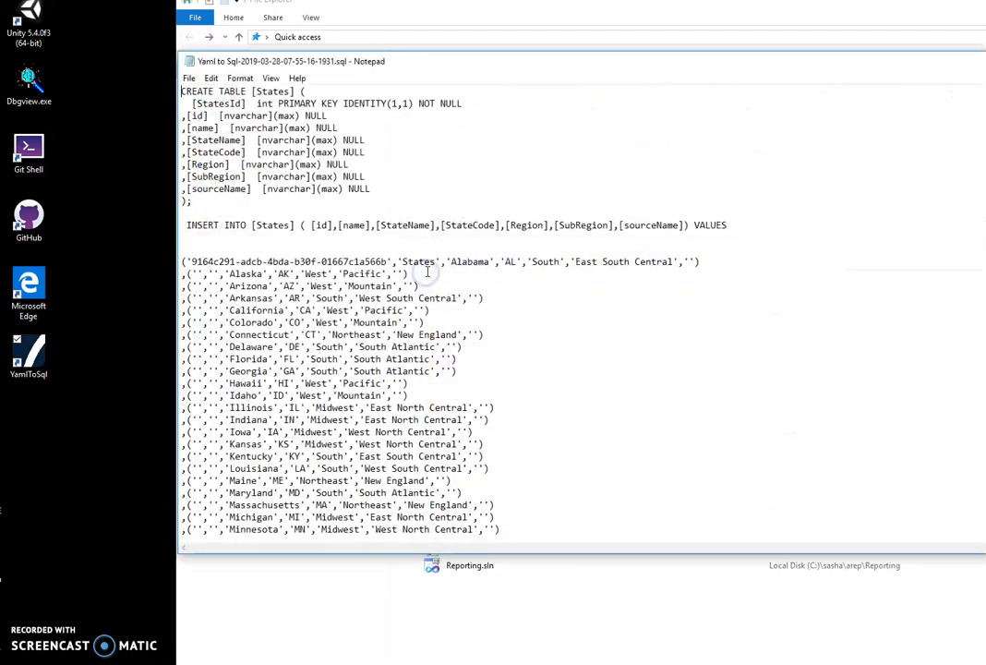
double_click(280, 91)
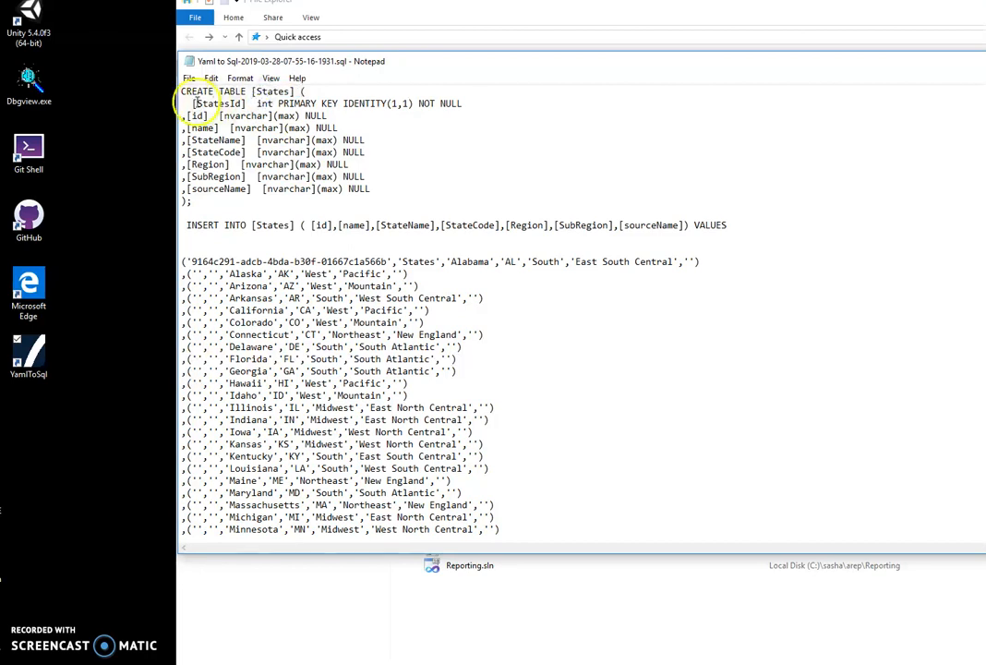
left_click_drag(194, 103, 351, 177)
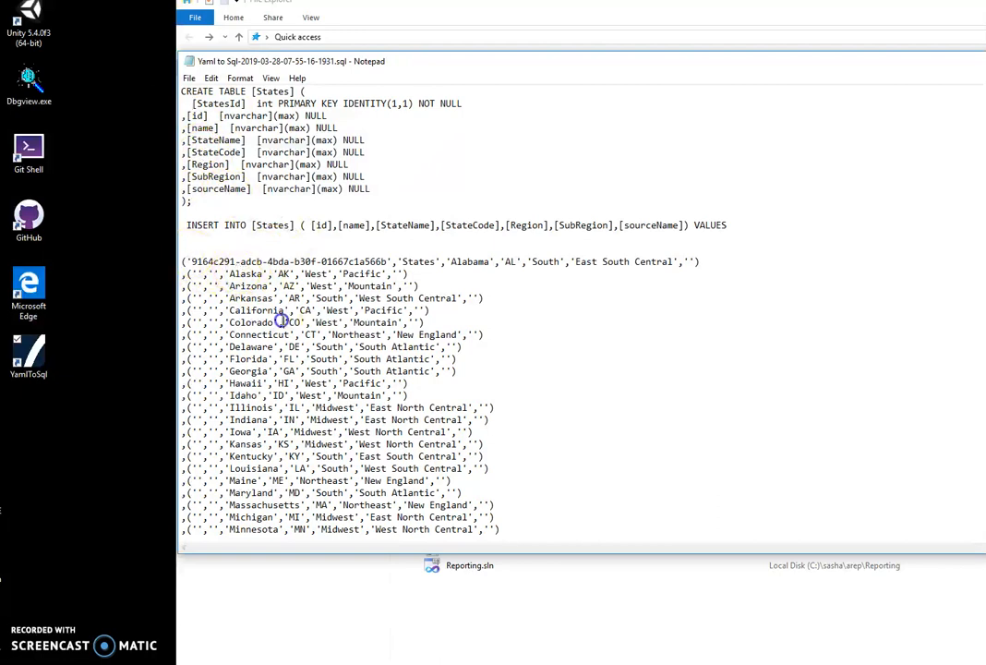
scroll("down", 3)
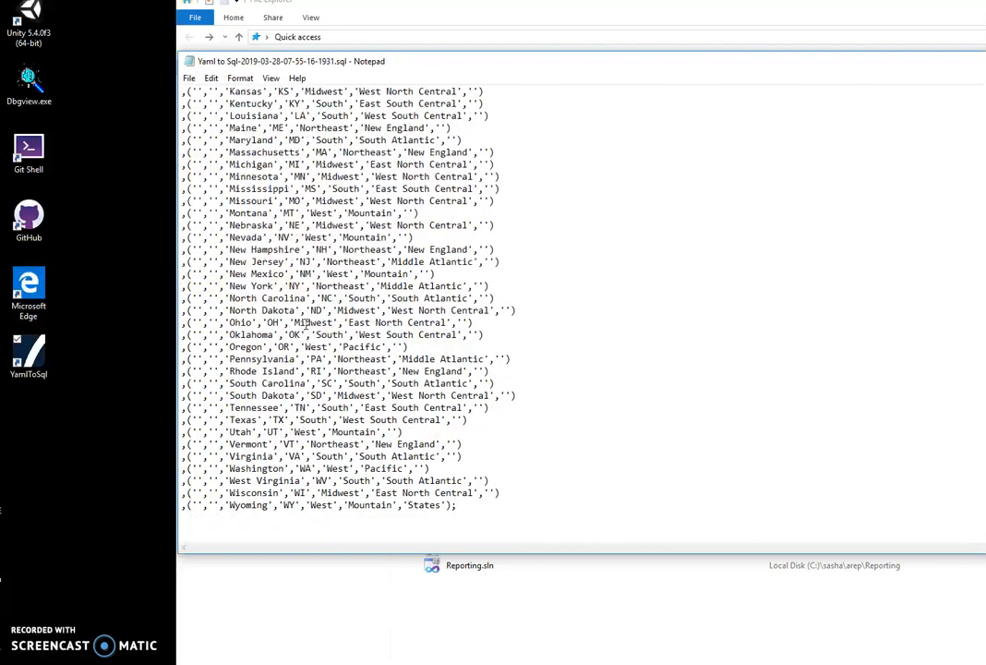
scroll("up", 3)
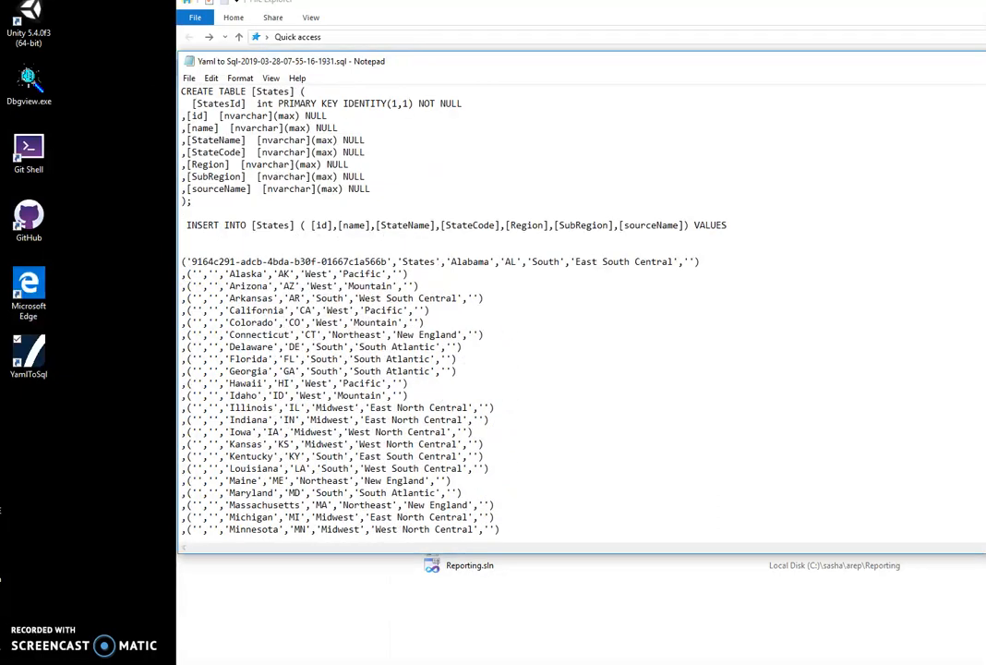